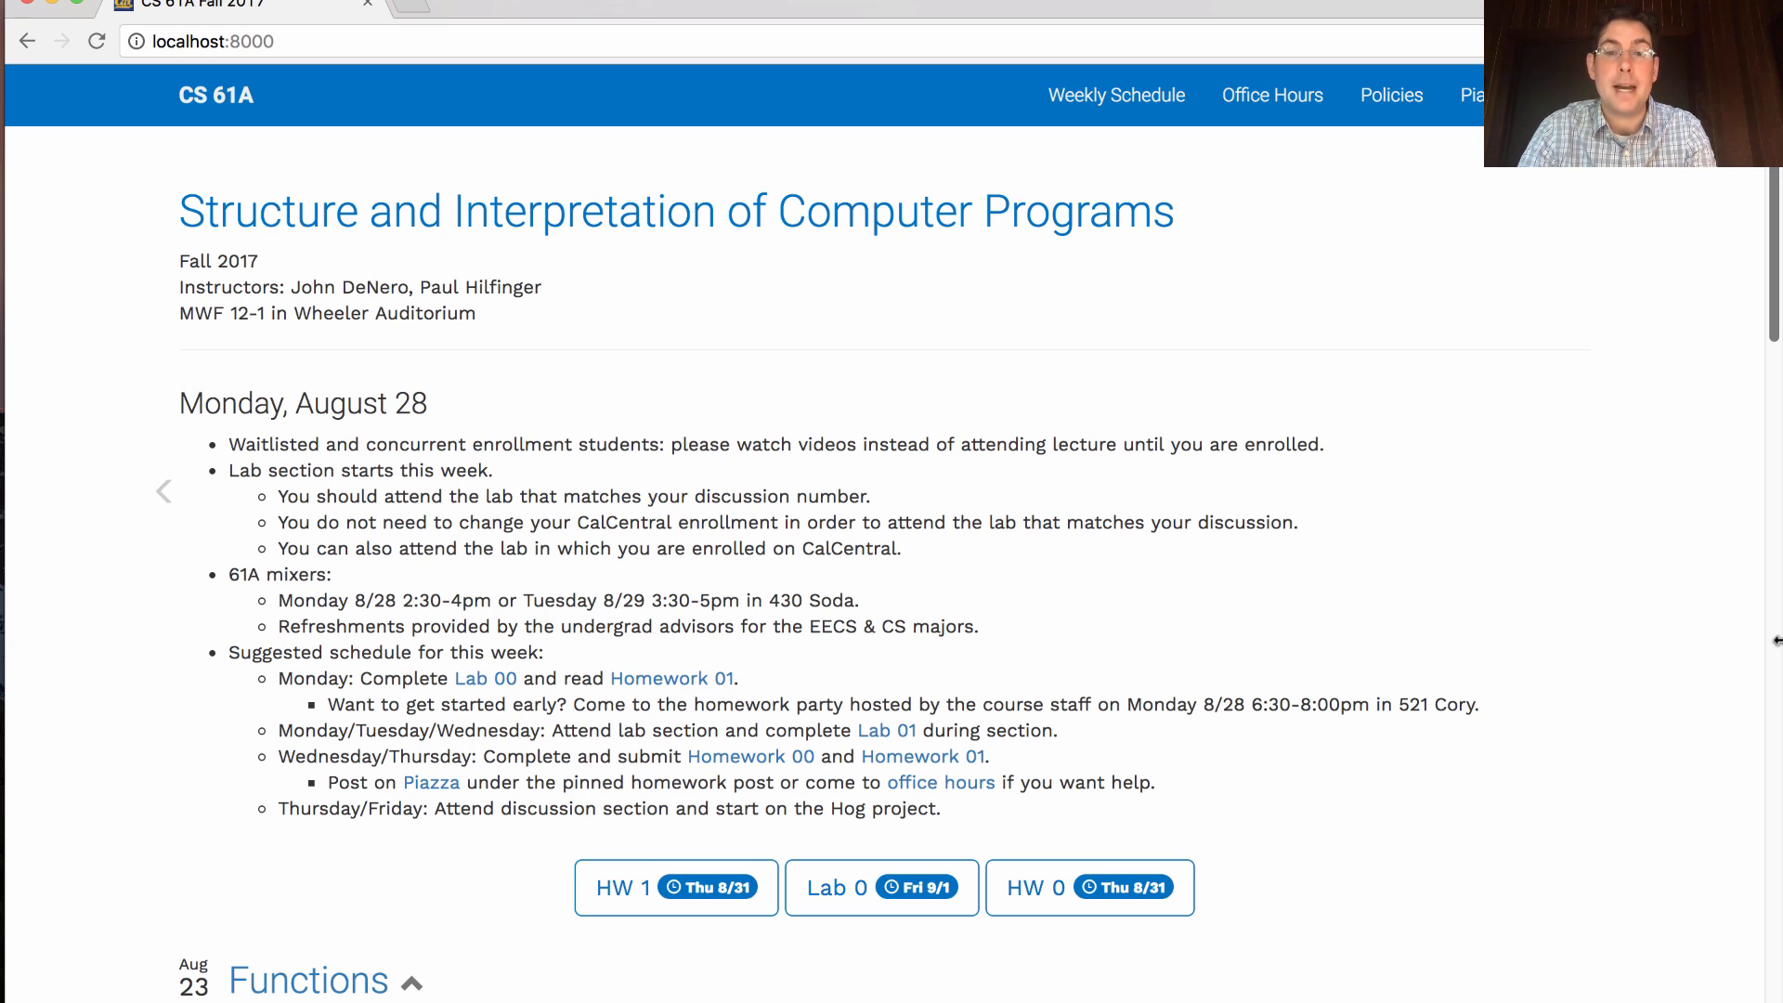
{"action": "mouse_move", "coordinate": [925, 795]}
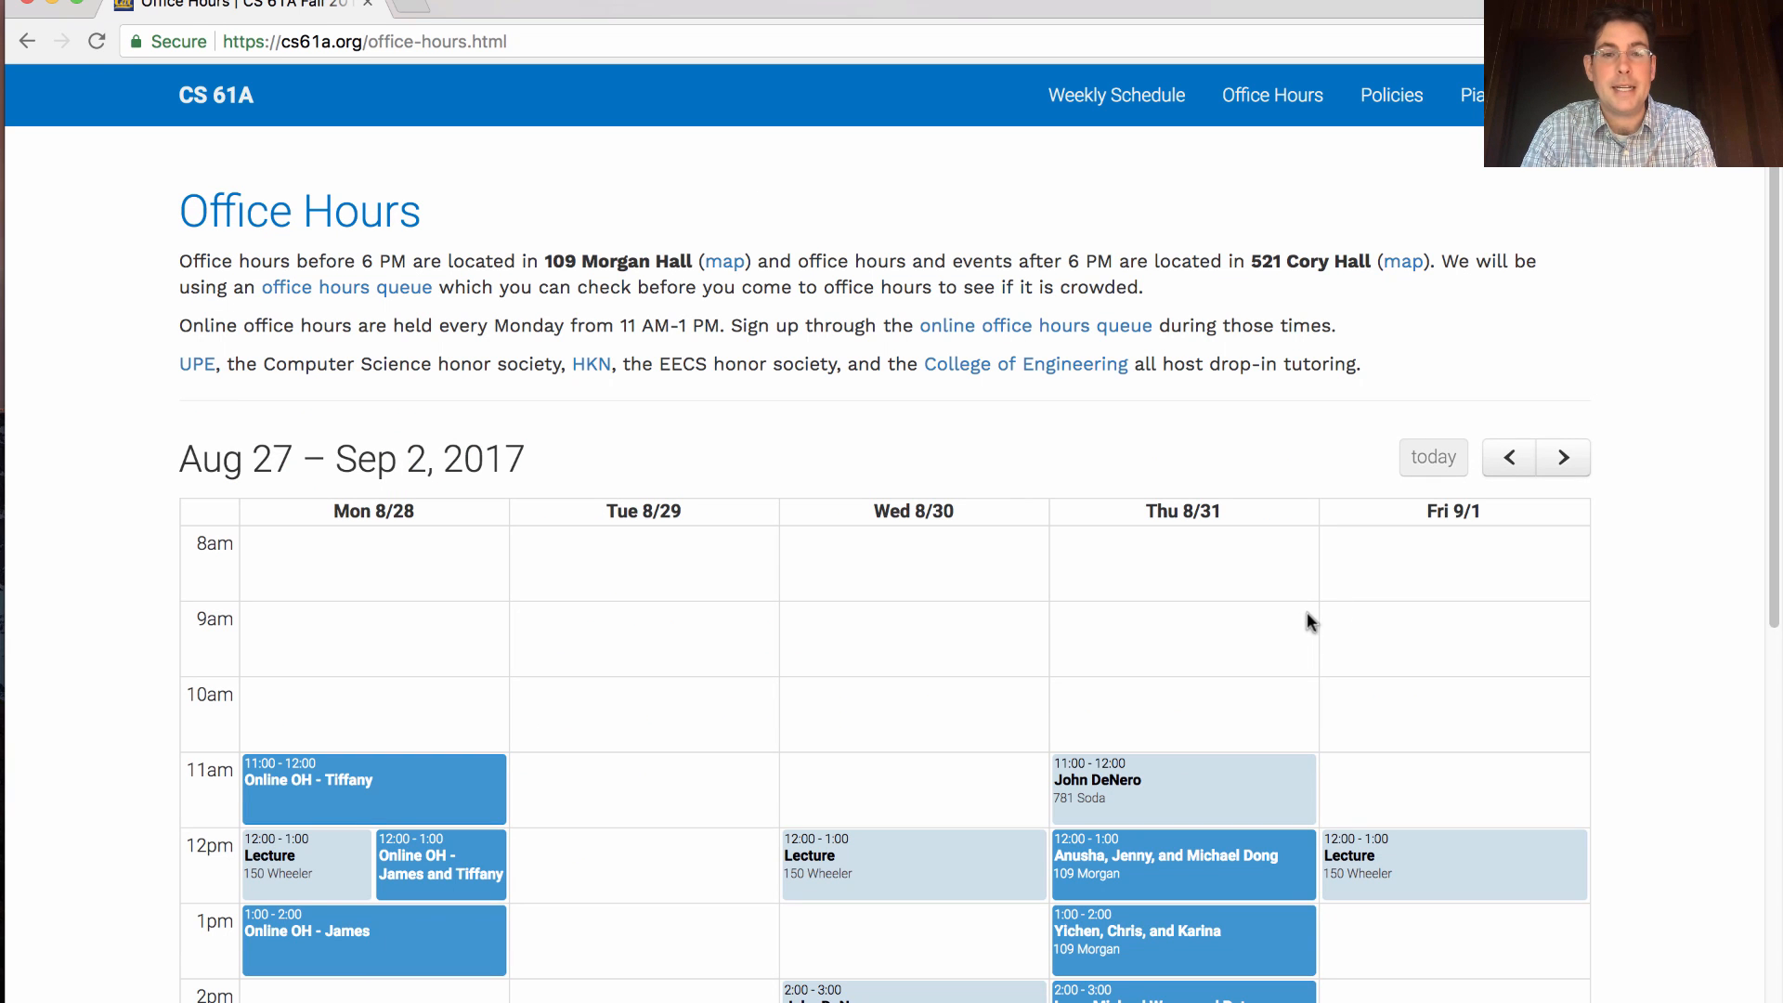
{"action": "scroll", "scroll_direction": "down", "scroll_amount": 3}
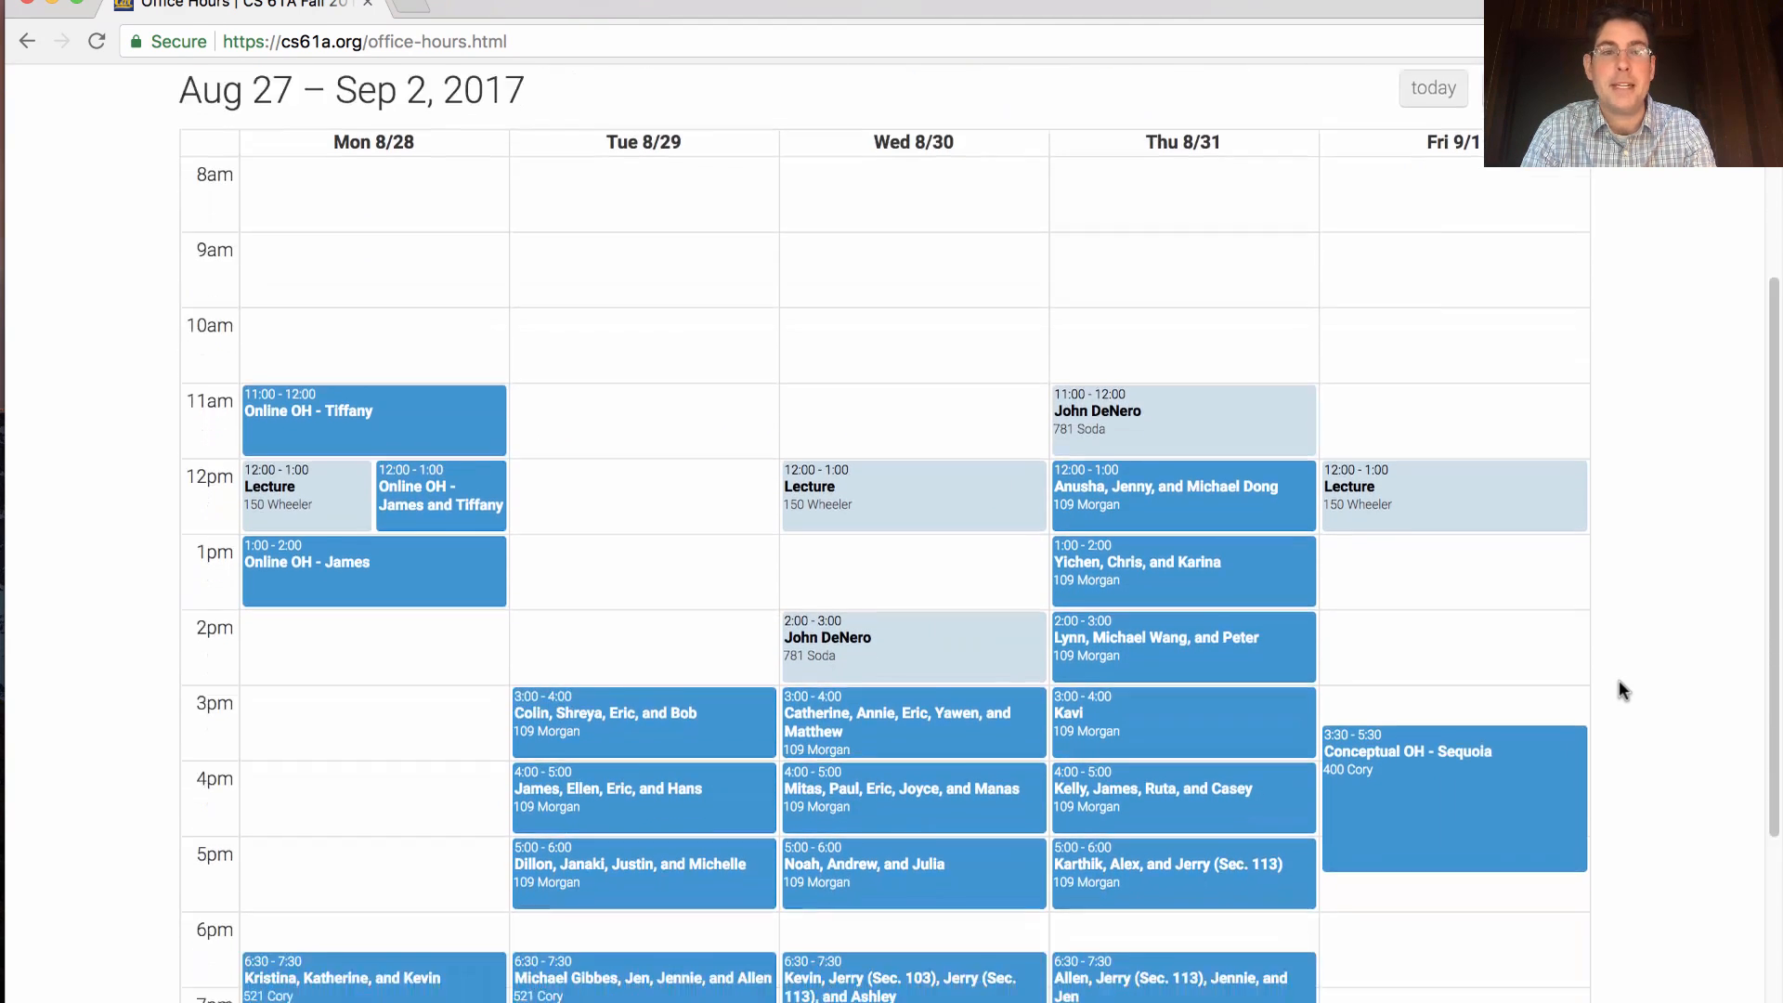
{"action": "scroll", "scroll_direction": "down", "scroll_amount": 3}
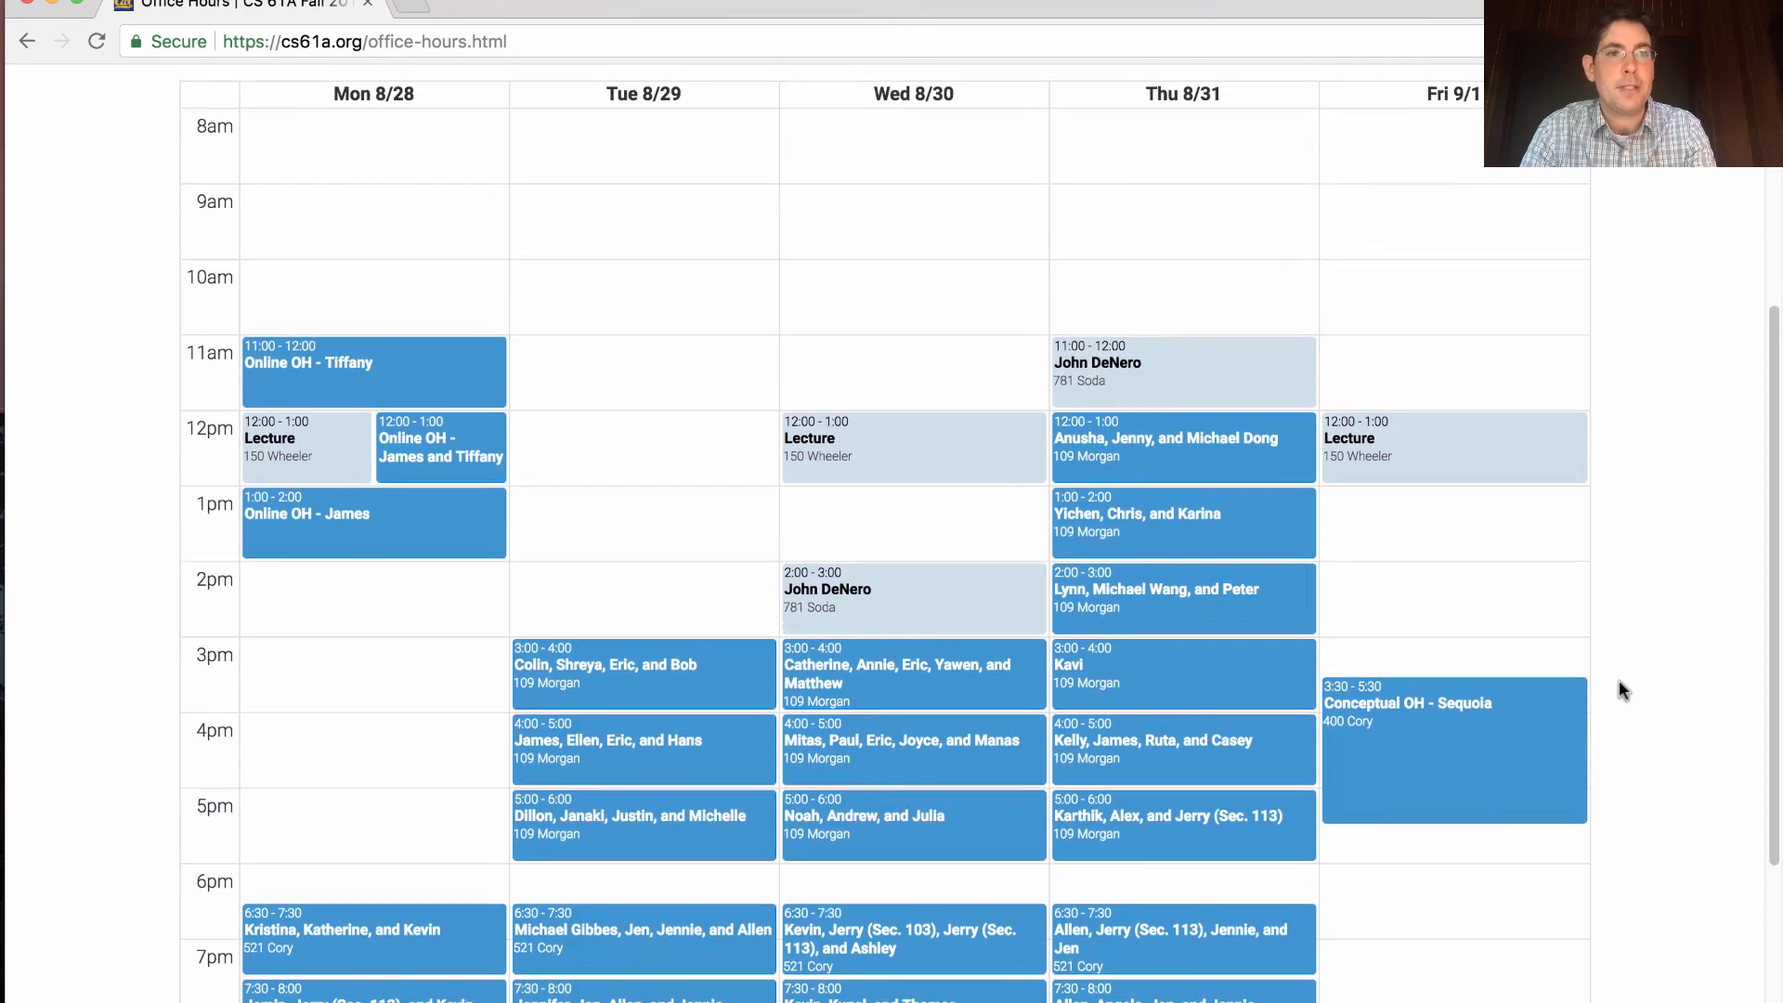
{"action": "mouse_move", "coordinate": [442, 80]}
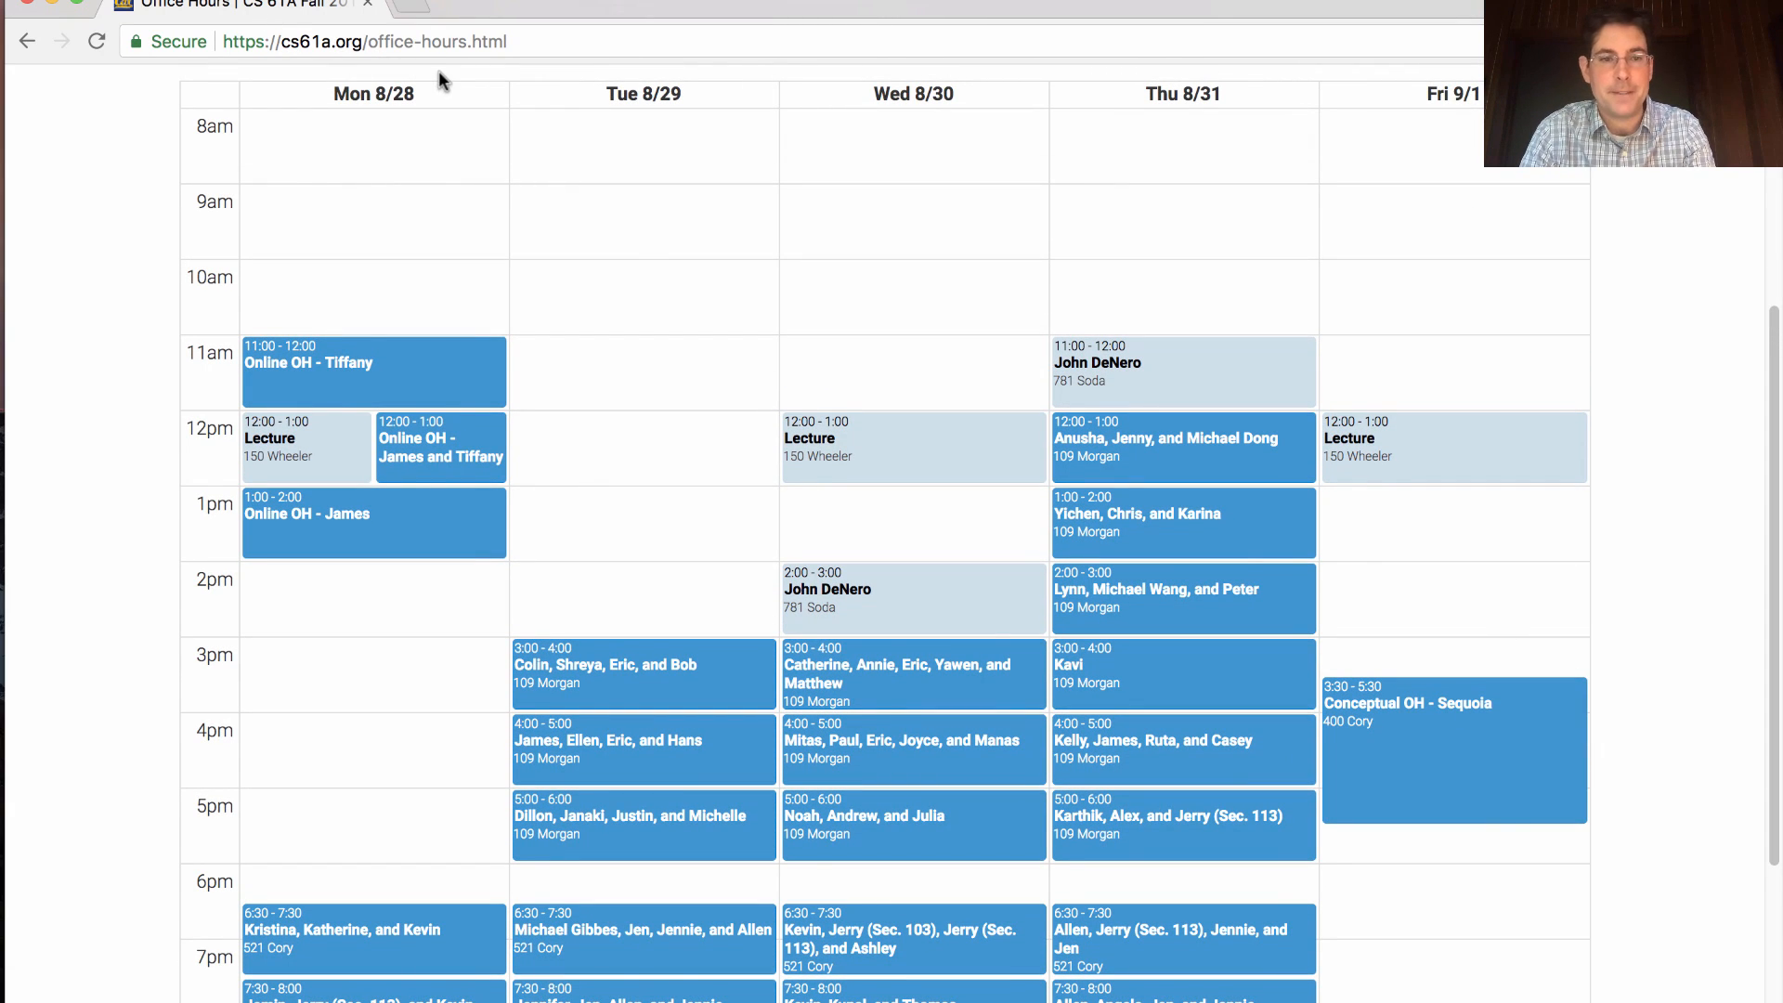
{"action": "scroll", "scroll_direction": "down", "scroll_amount": 3}
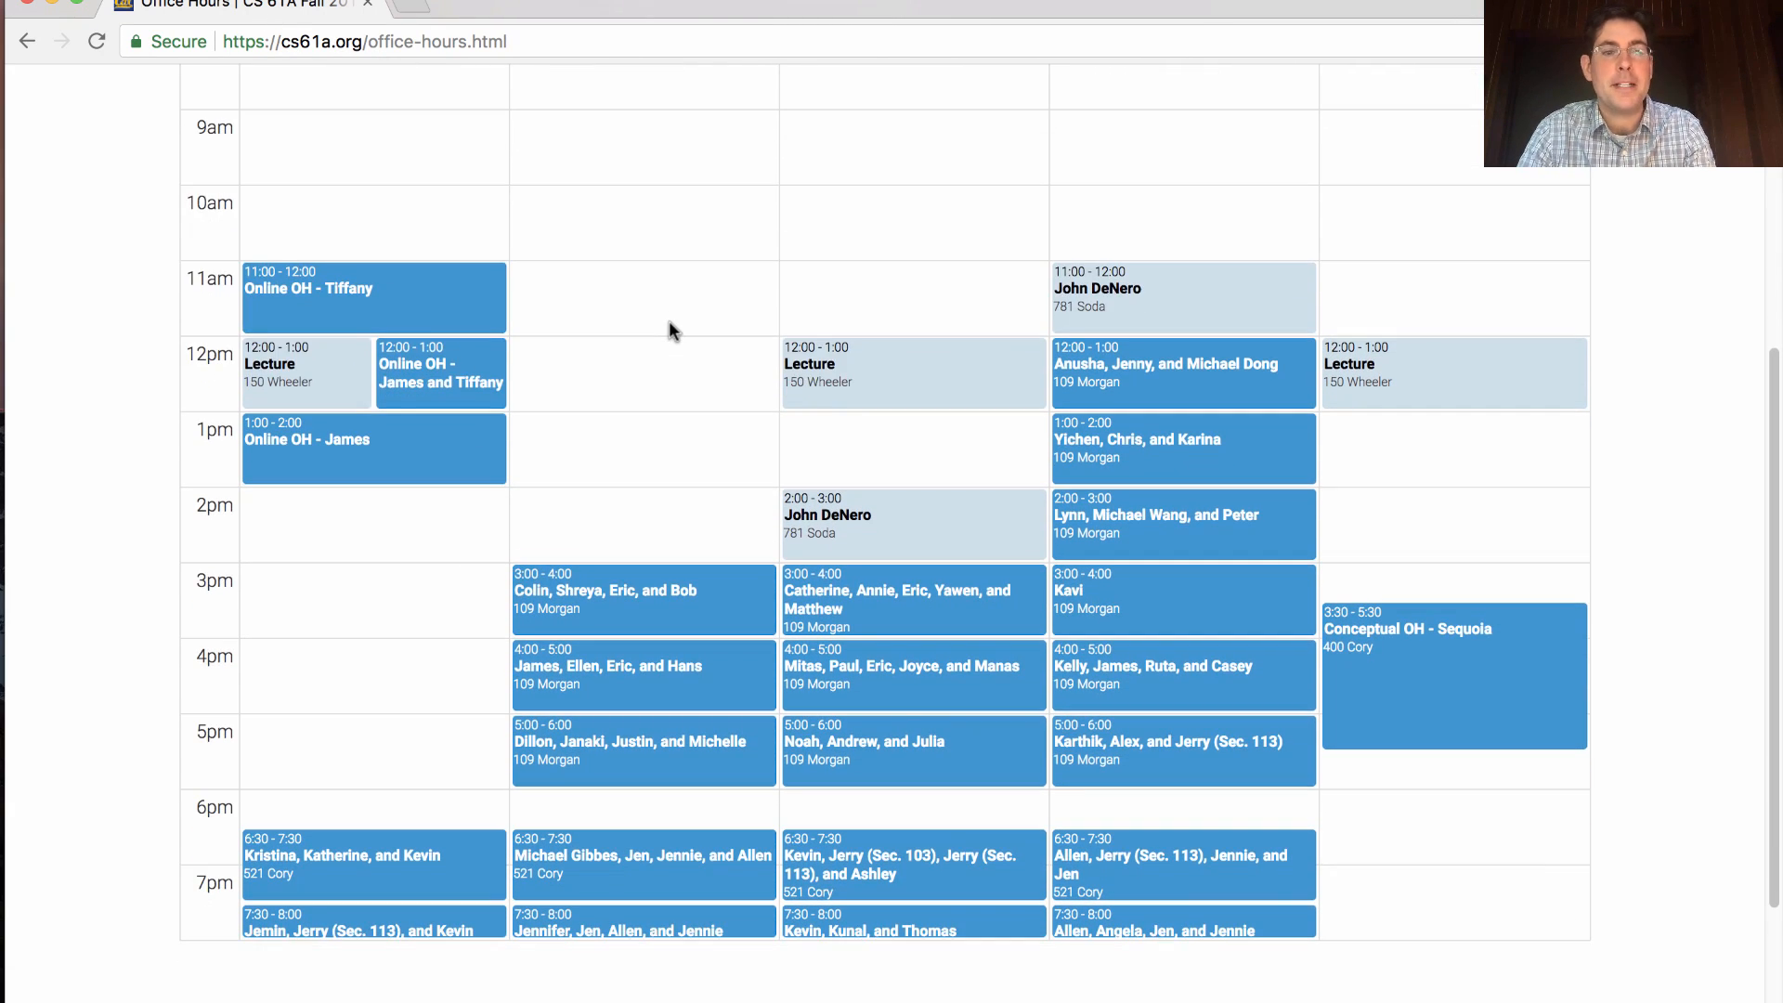
{"action": "mouse_move", "coordinate": [391, 925]}
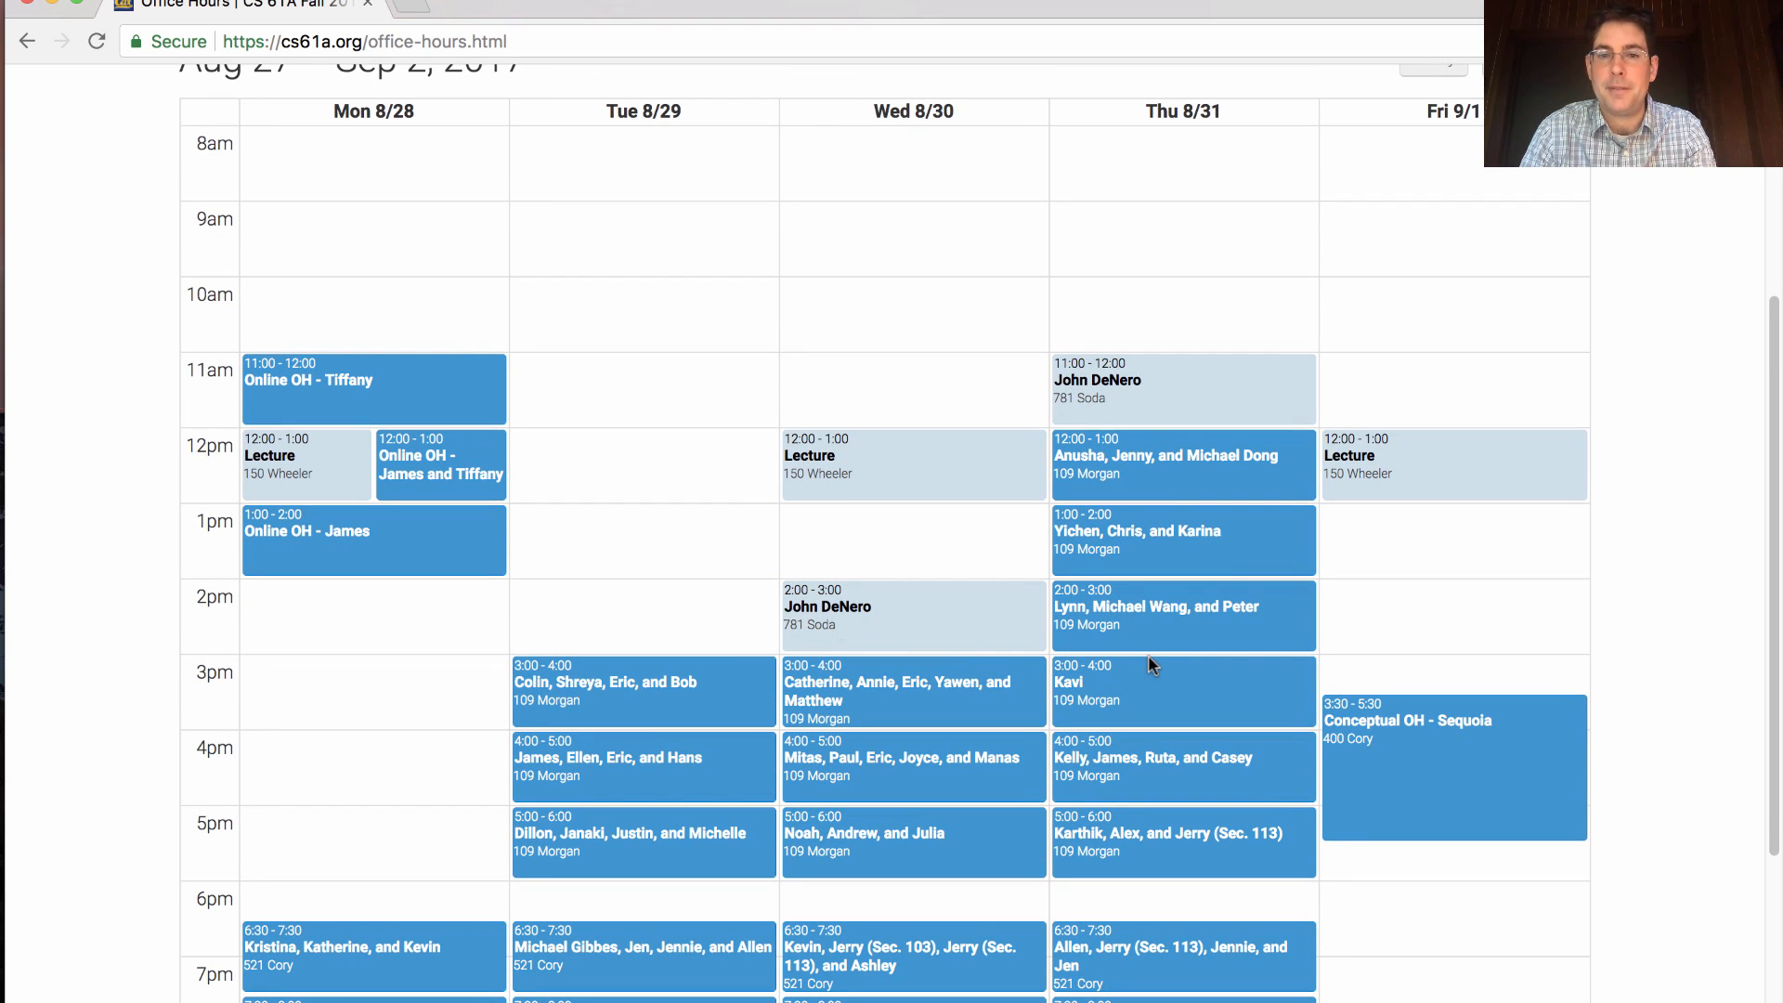
{"action": "mouse_move", "coordinate": [1168, 795]}
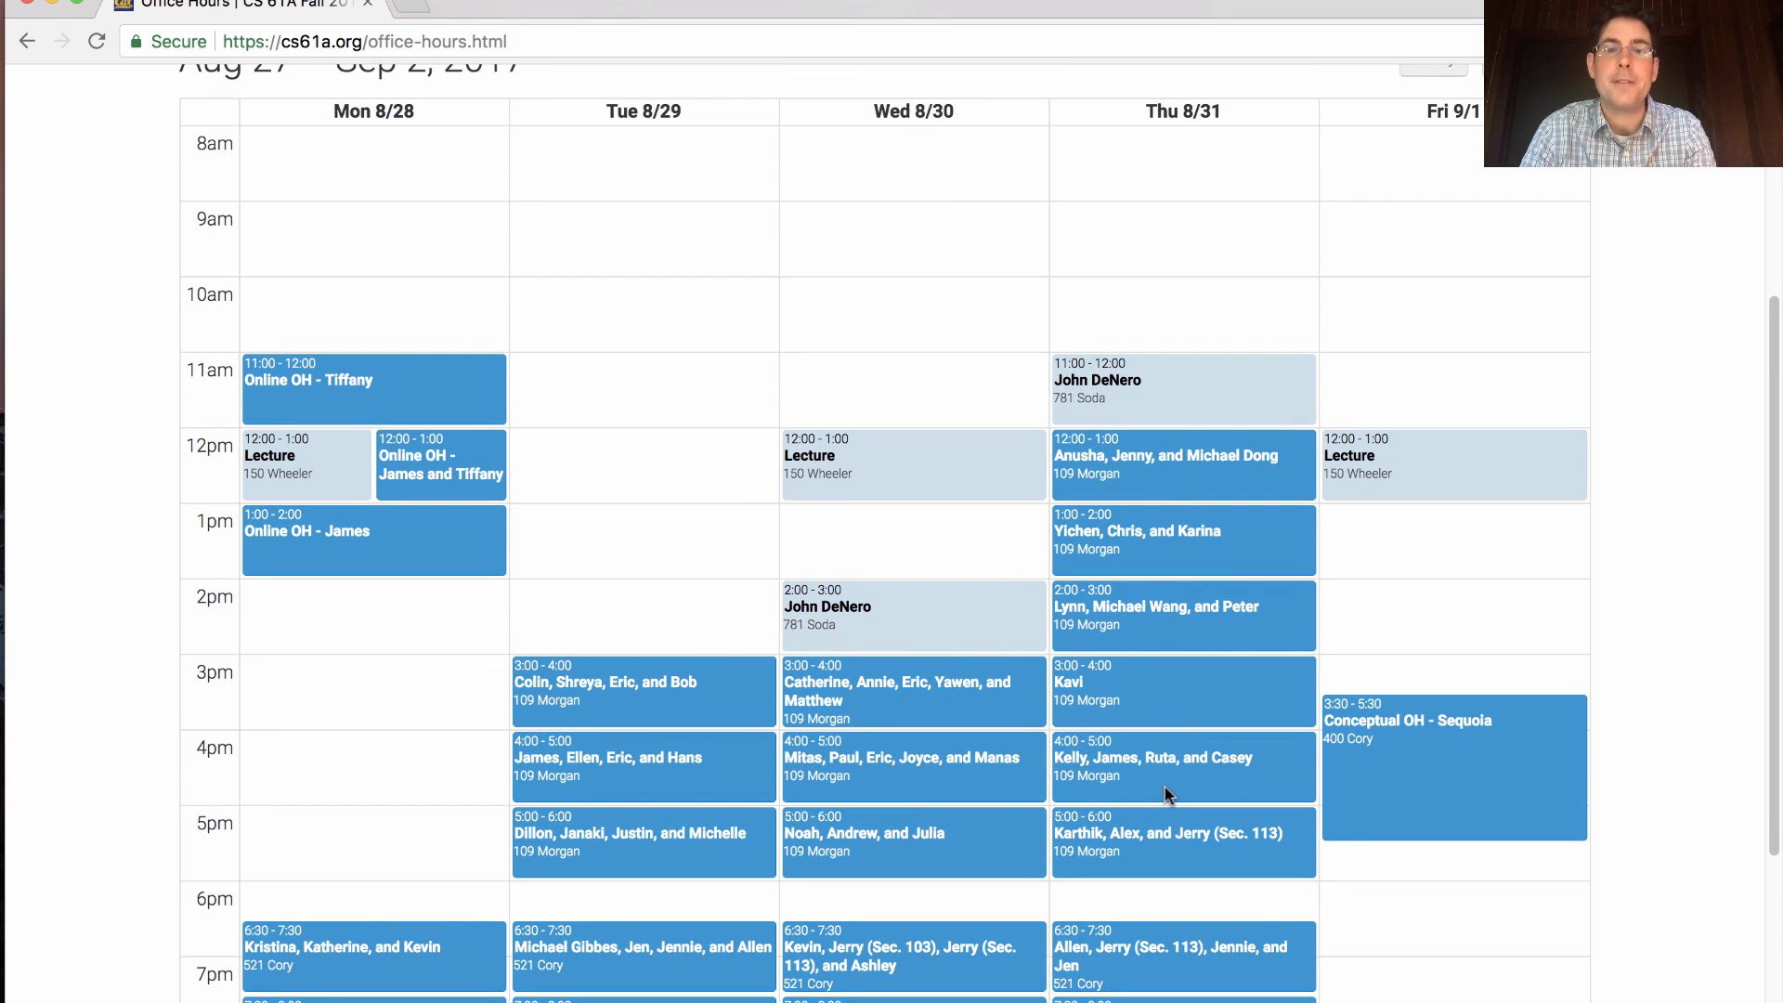
{"action": "mouse_move", "coordinate": [1049, 869]}
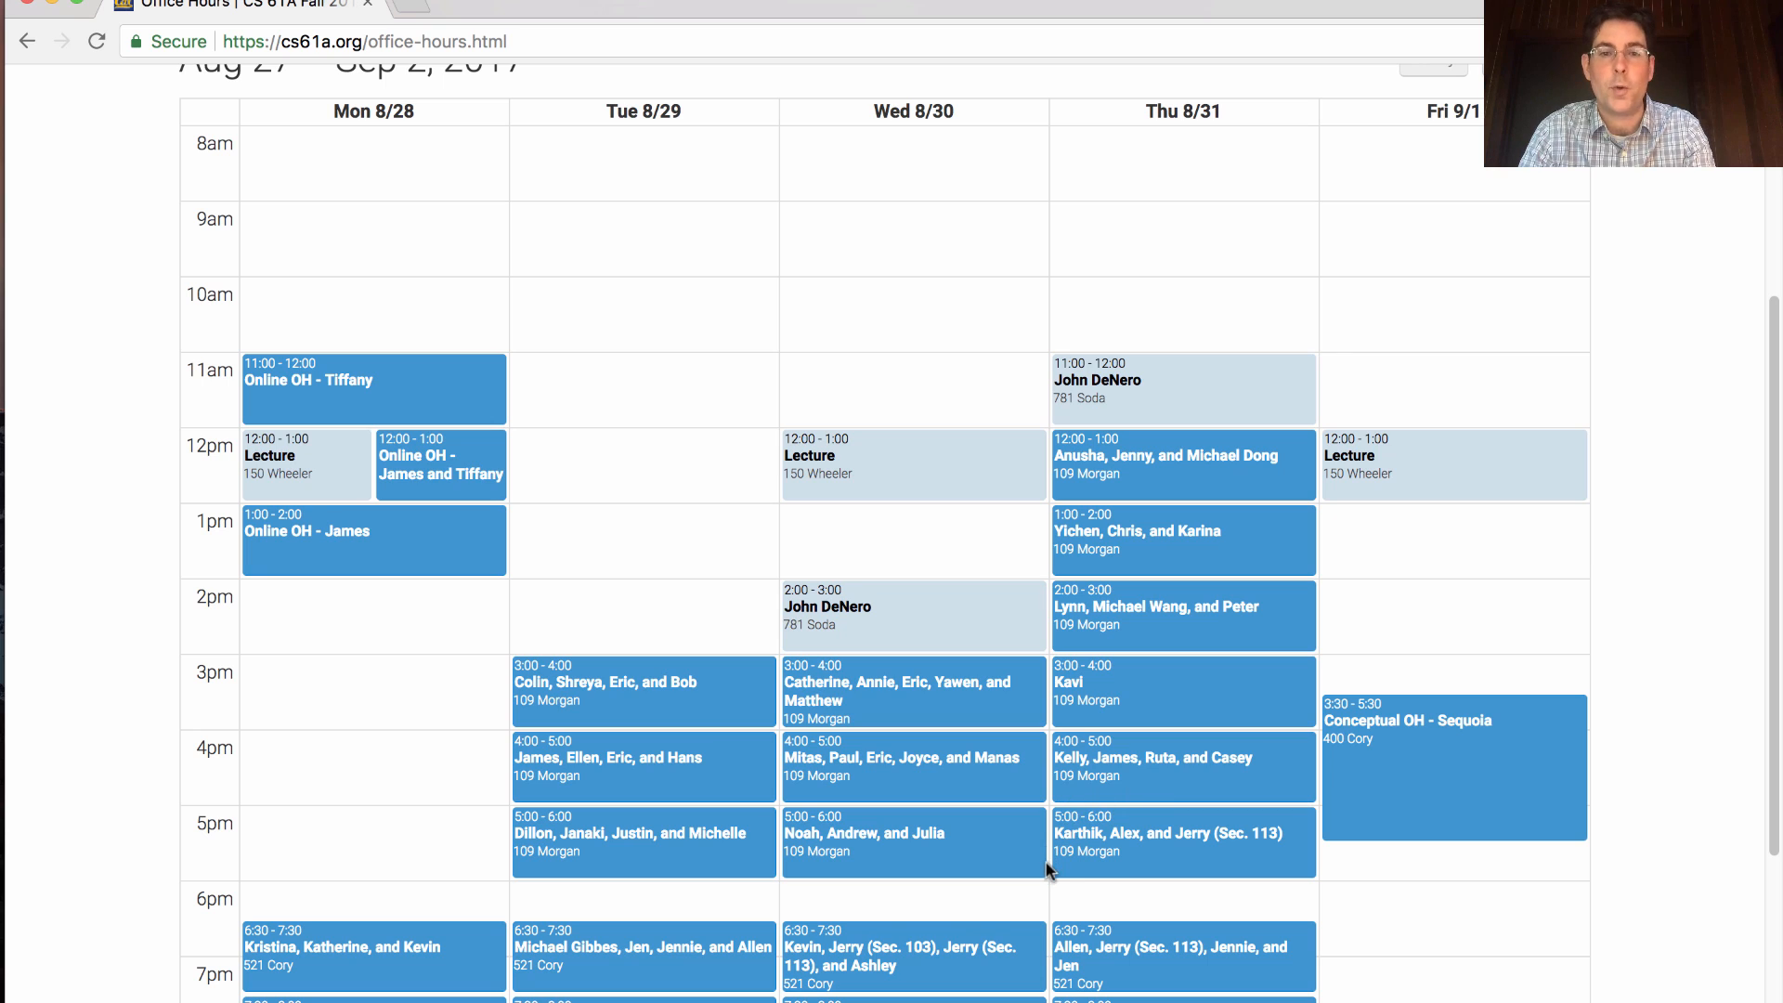
{"action": "mouse_move", "coordinate": [911, 959]}
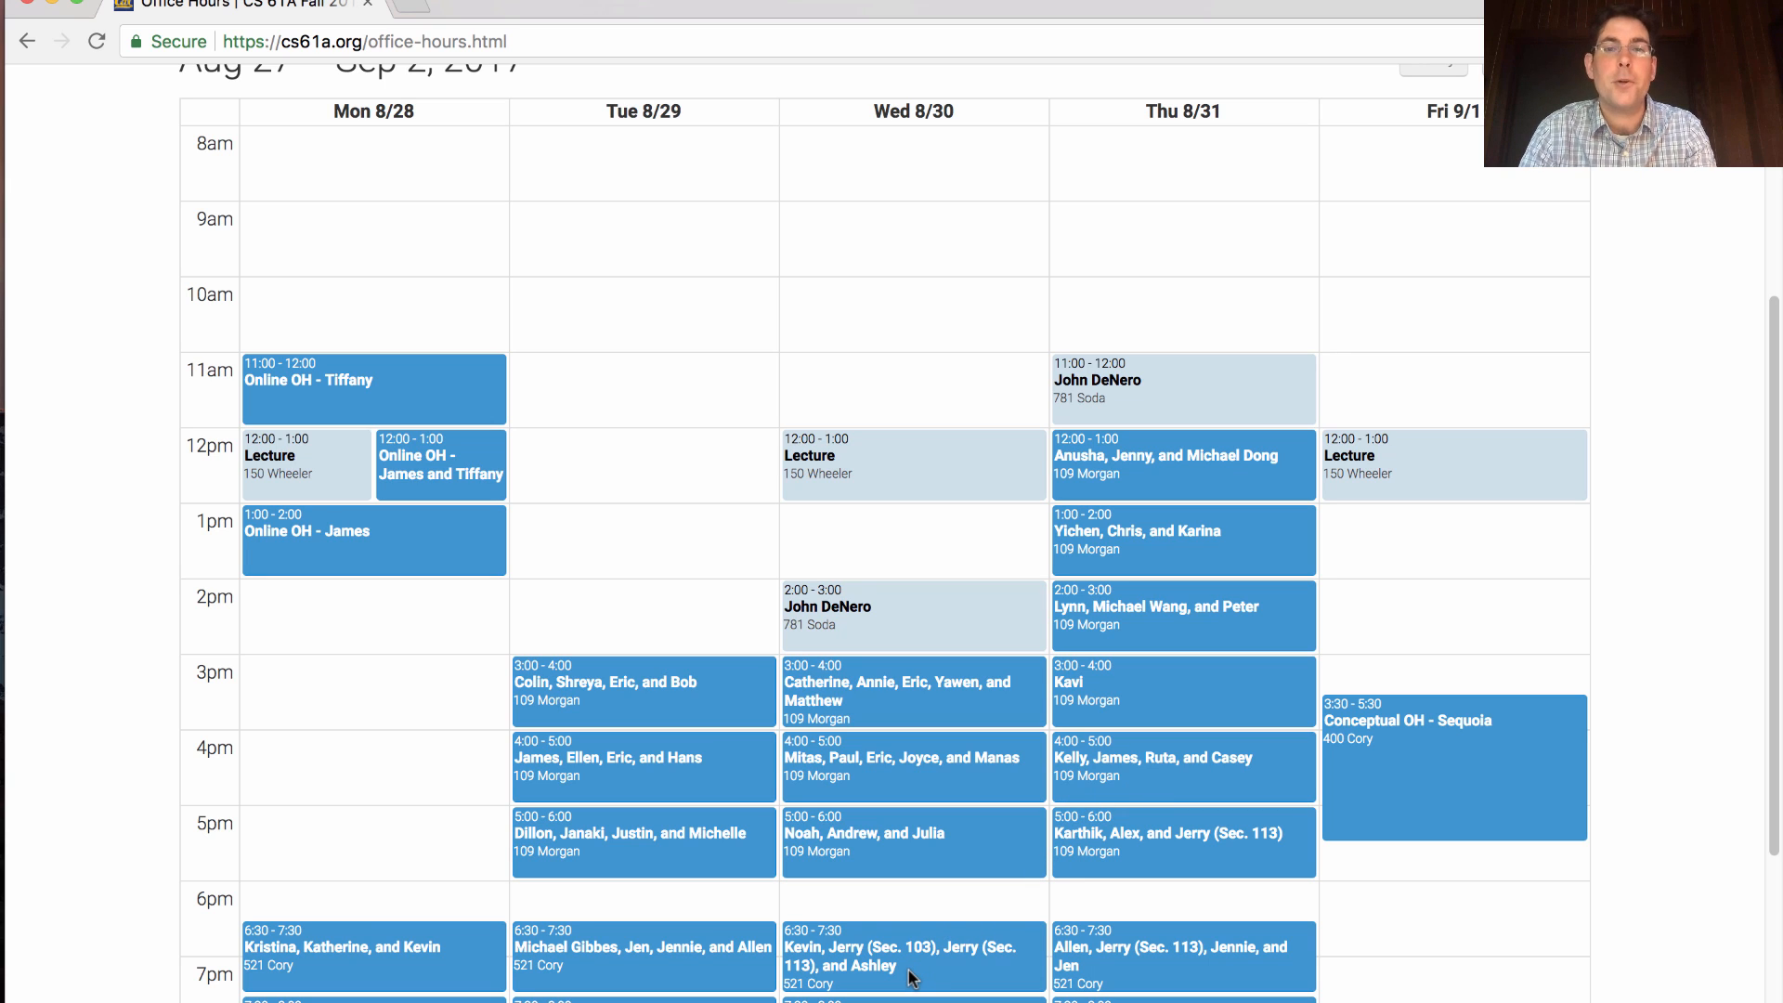
{"action": "mouse_move", "coordinate": [729, 917]}
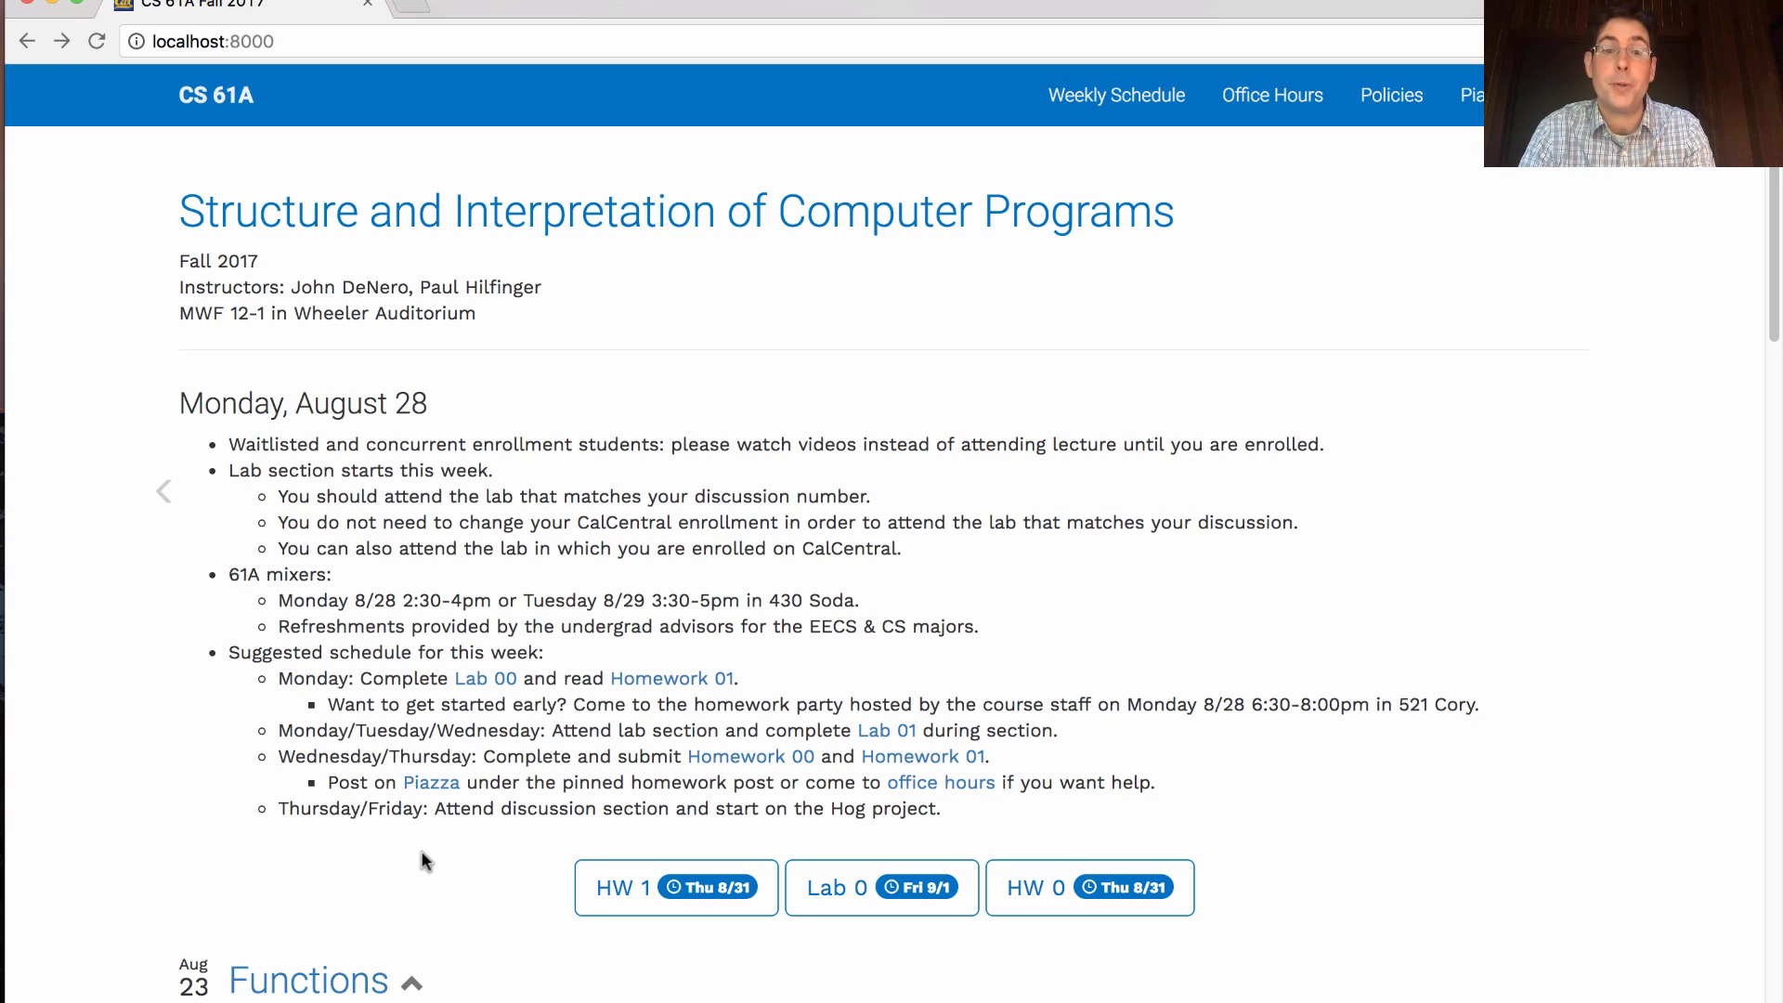
{"action": "mouse_move", "coordinate": [595, 951]}
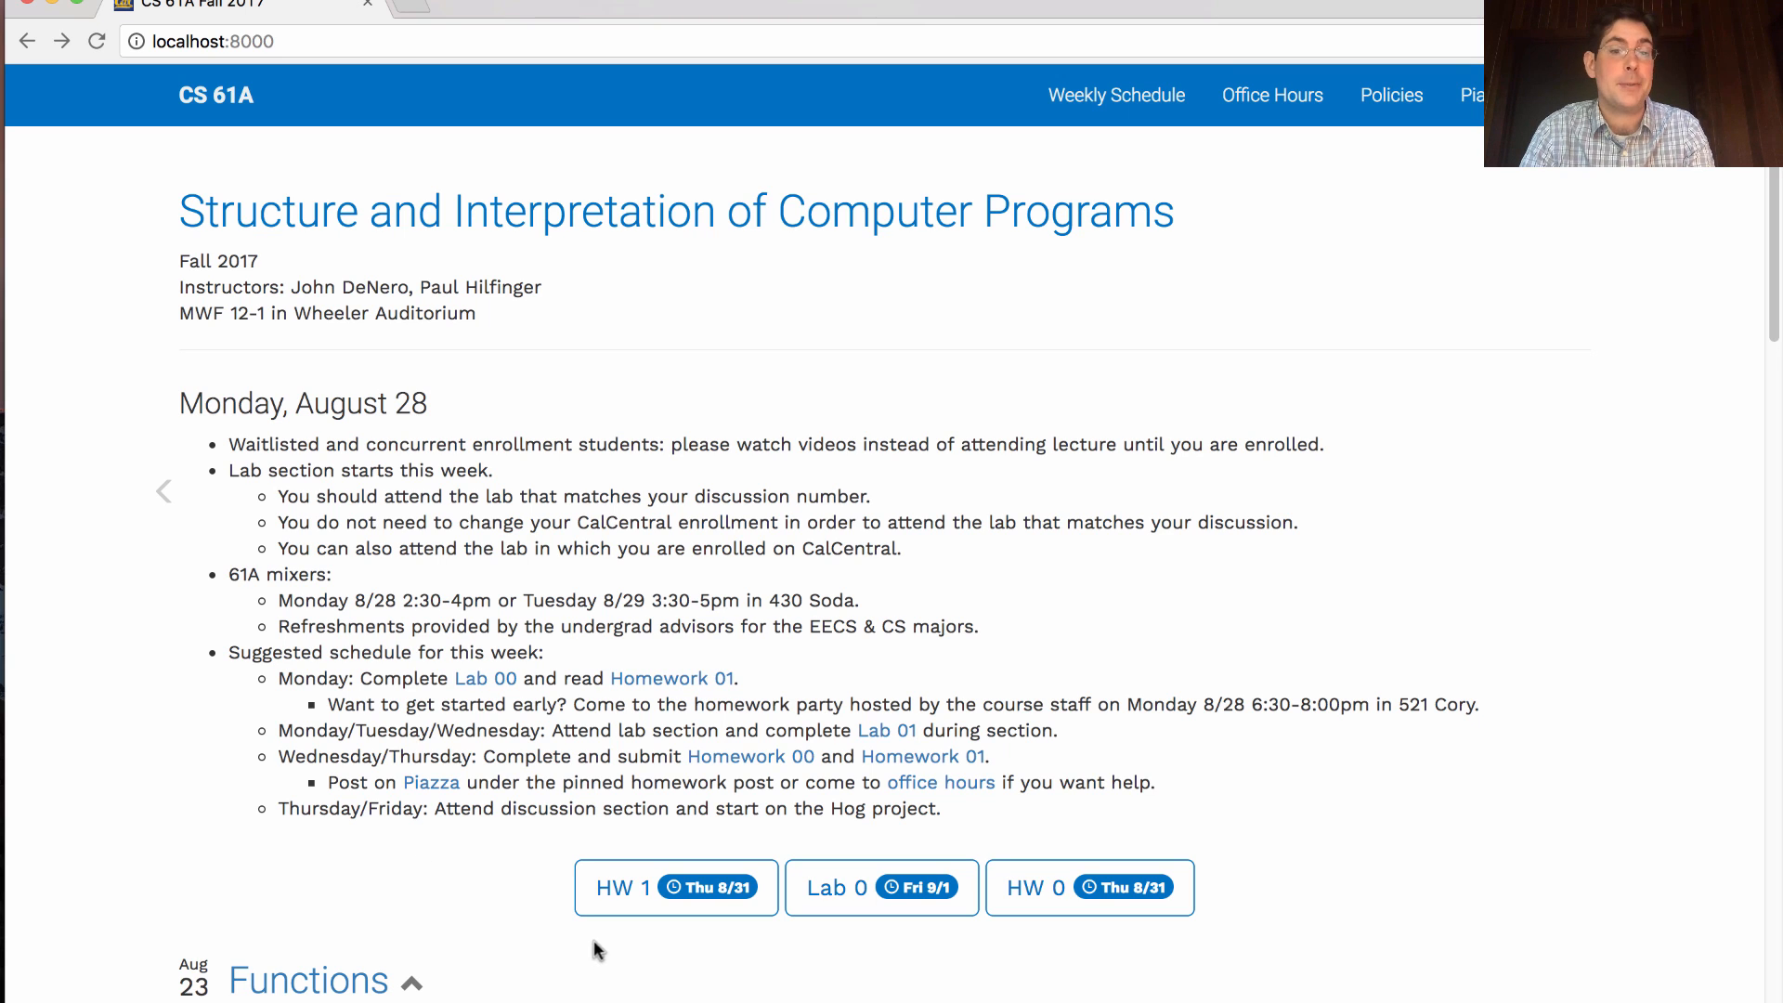
{"action": "mouse_move", "coordinate": [353, 874]}
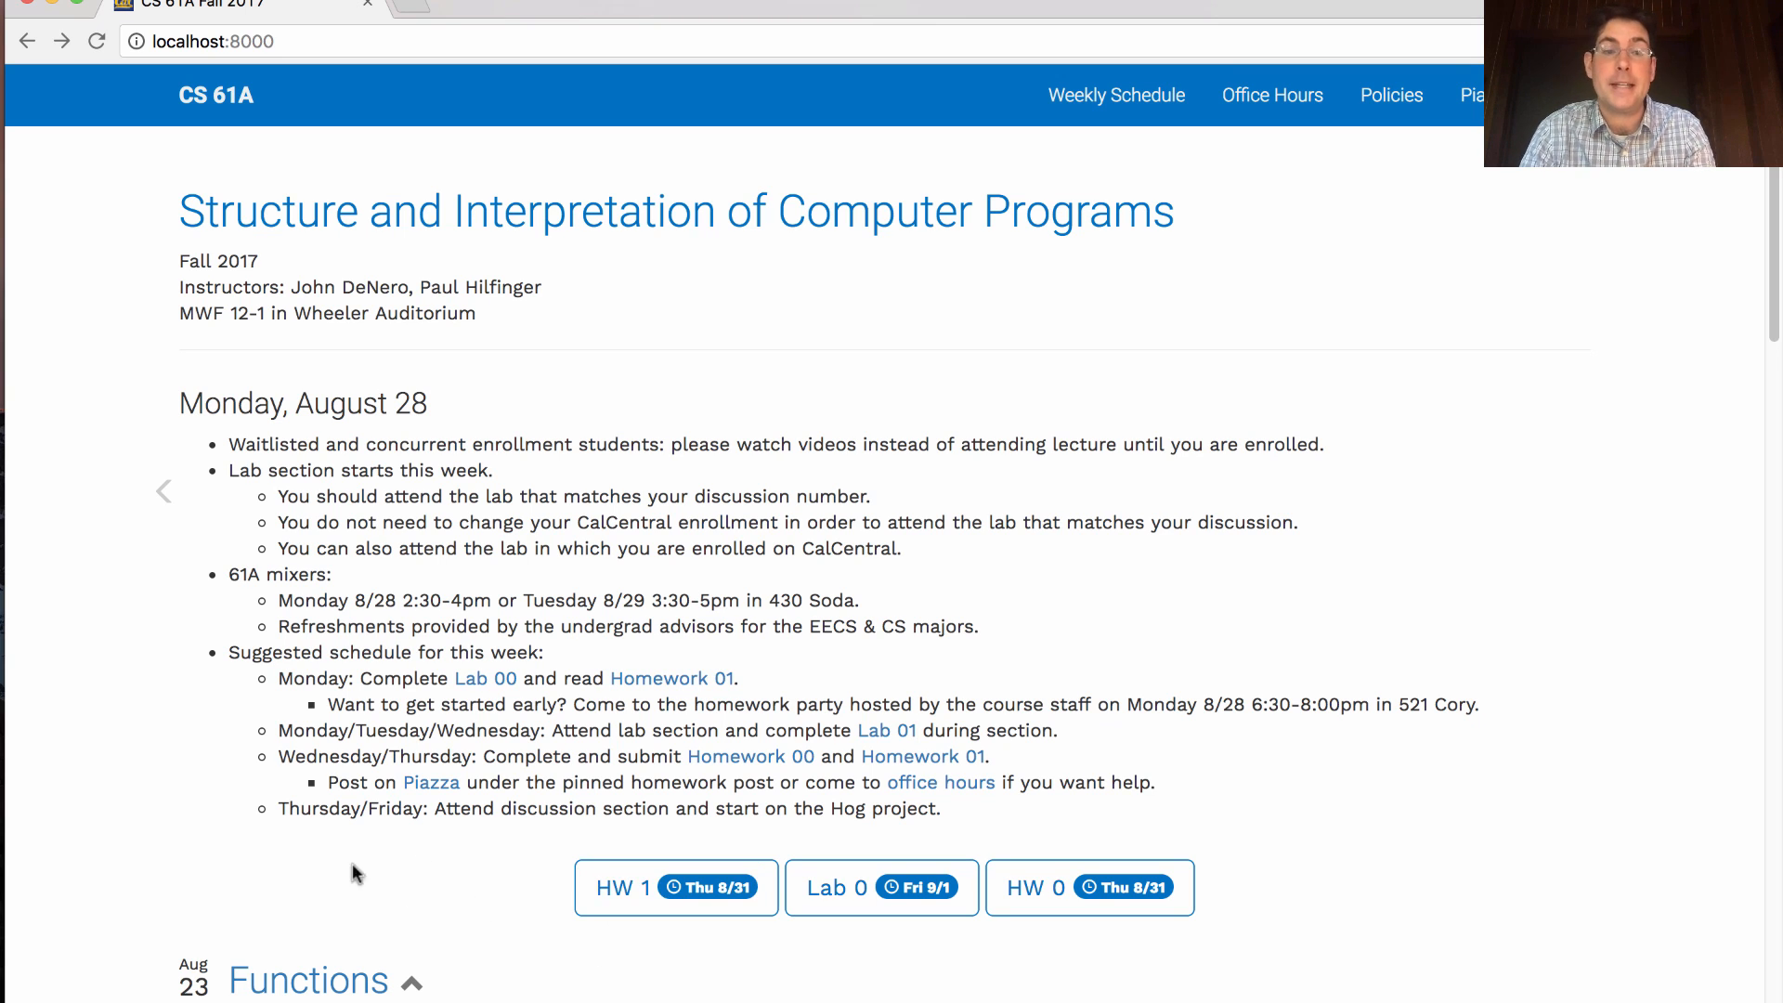
{"action": "mouse_move", "coordinate": [376, 840]}
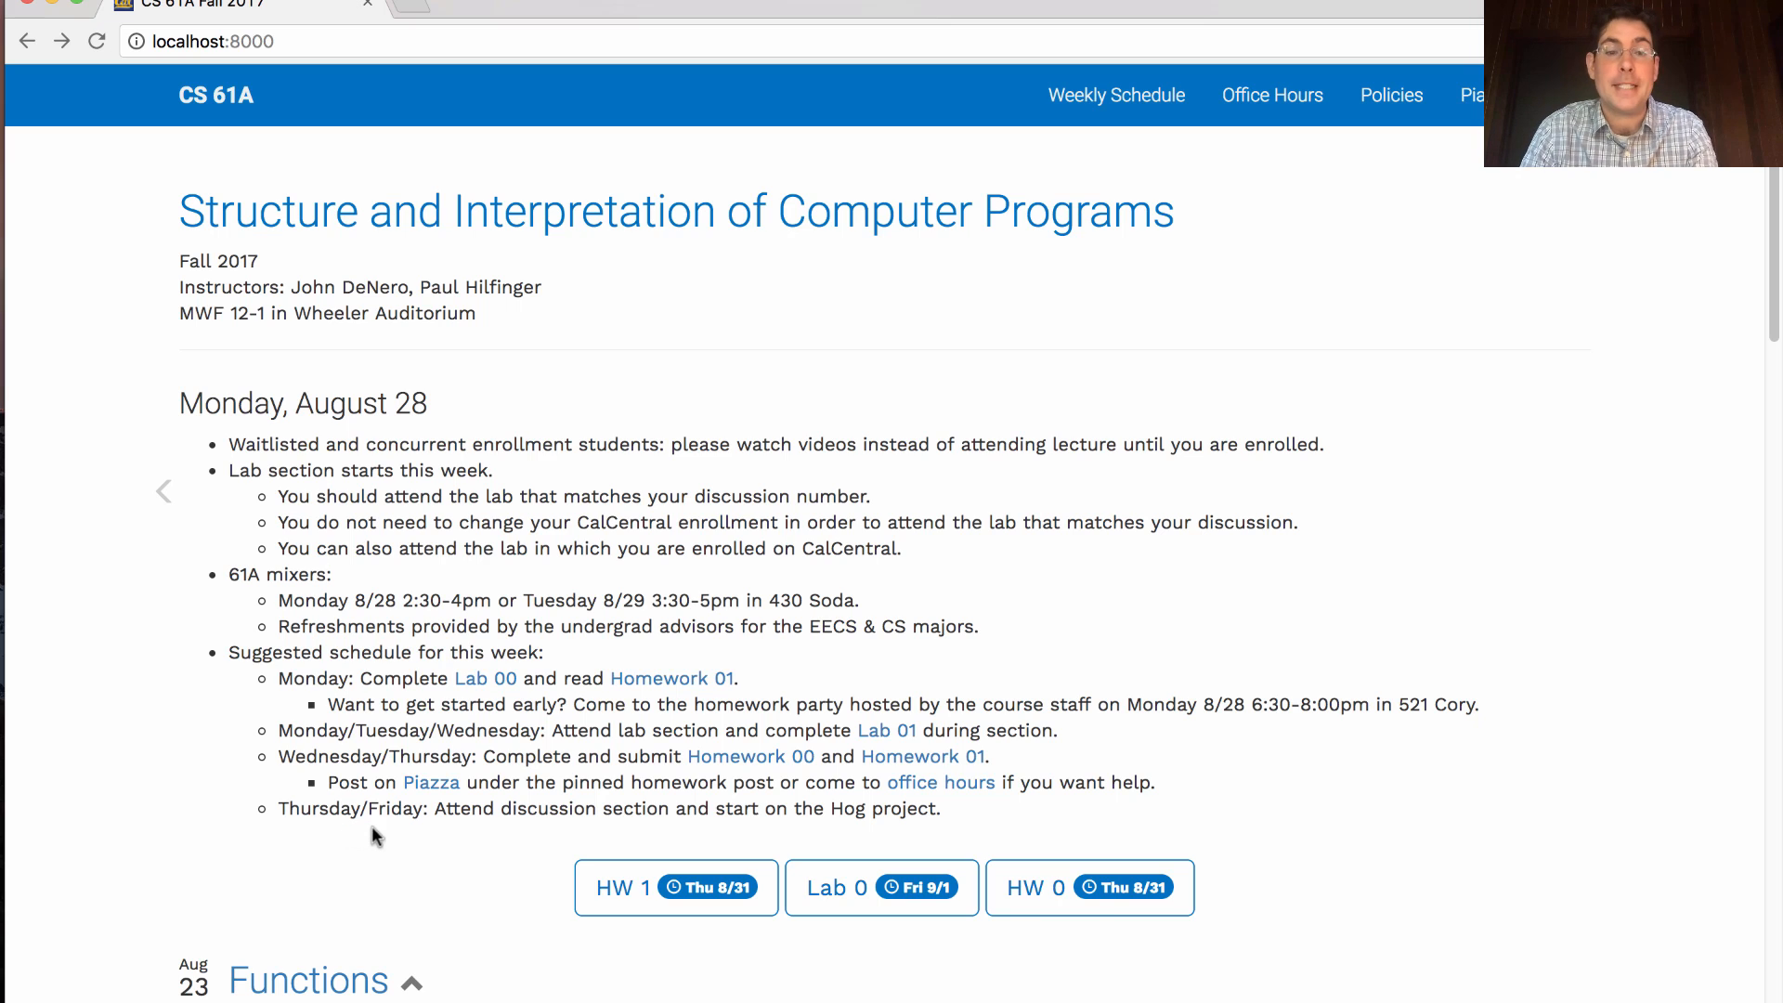
{"action": "mouse_move", "coordinate": [402, 808]}
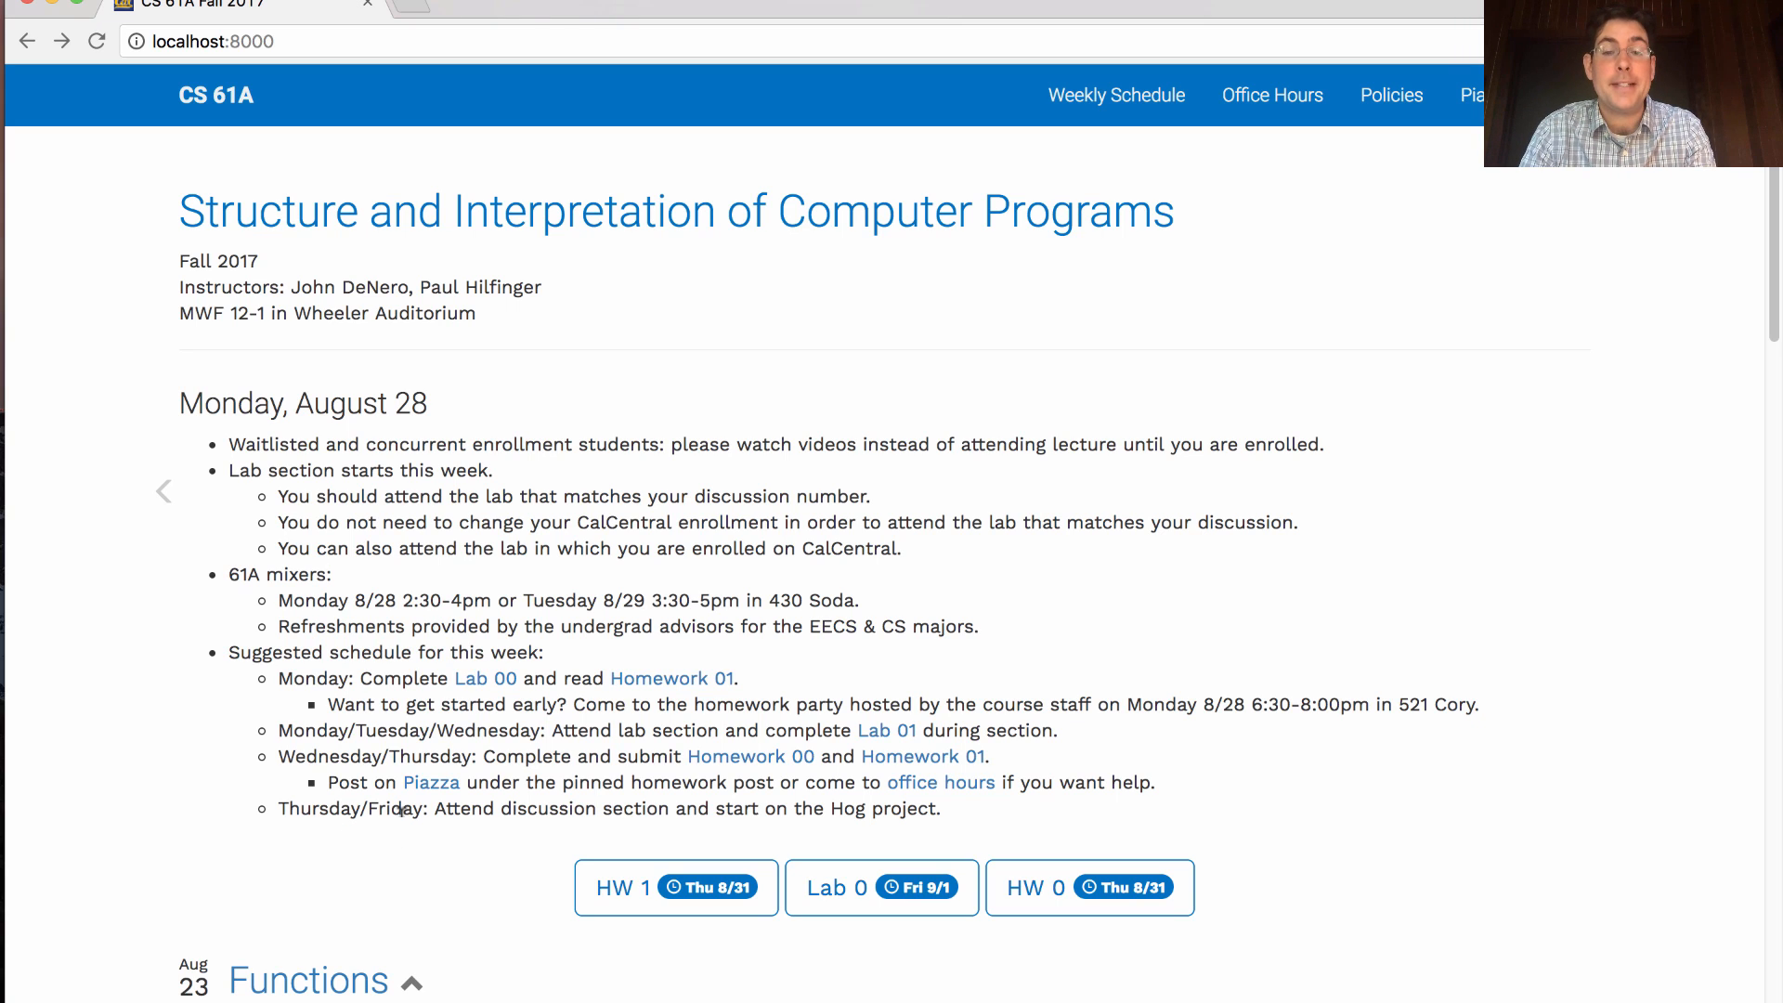
{"action": "mouse_move", "coordinate": [398, 830]}
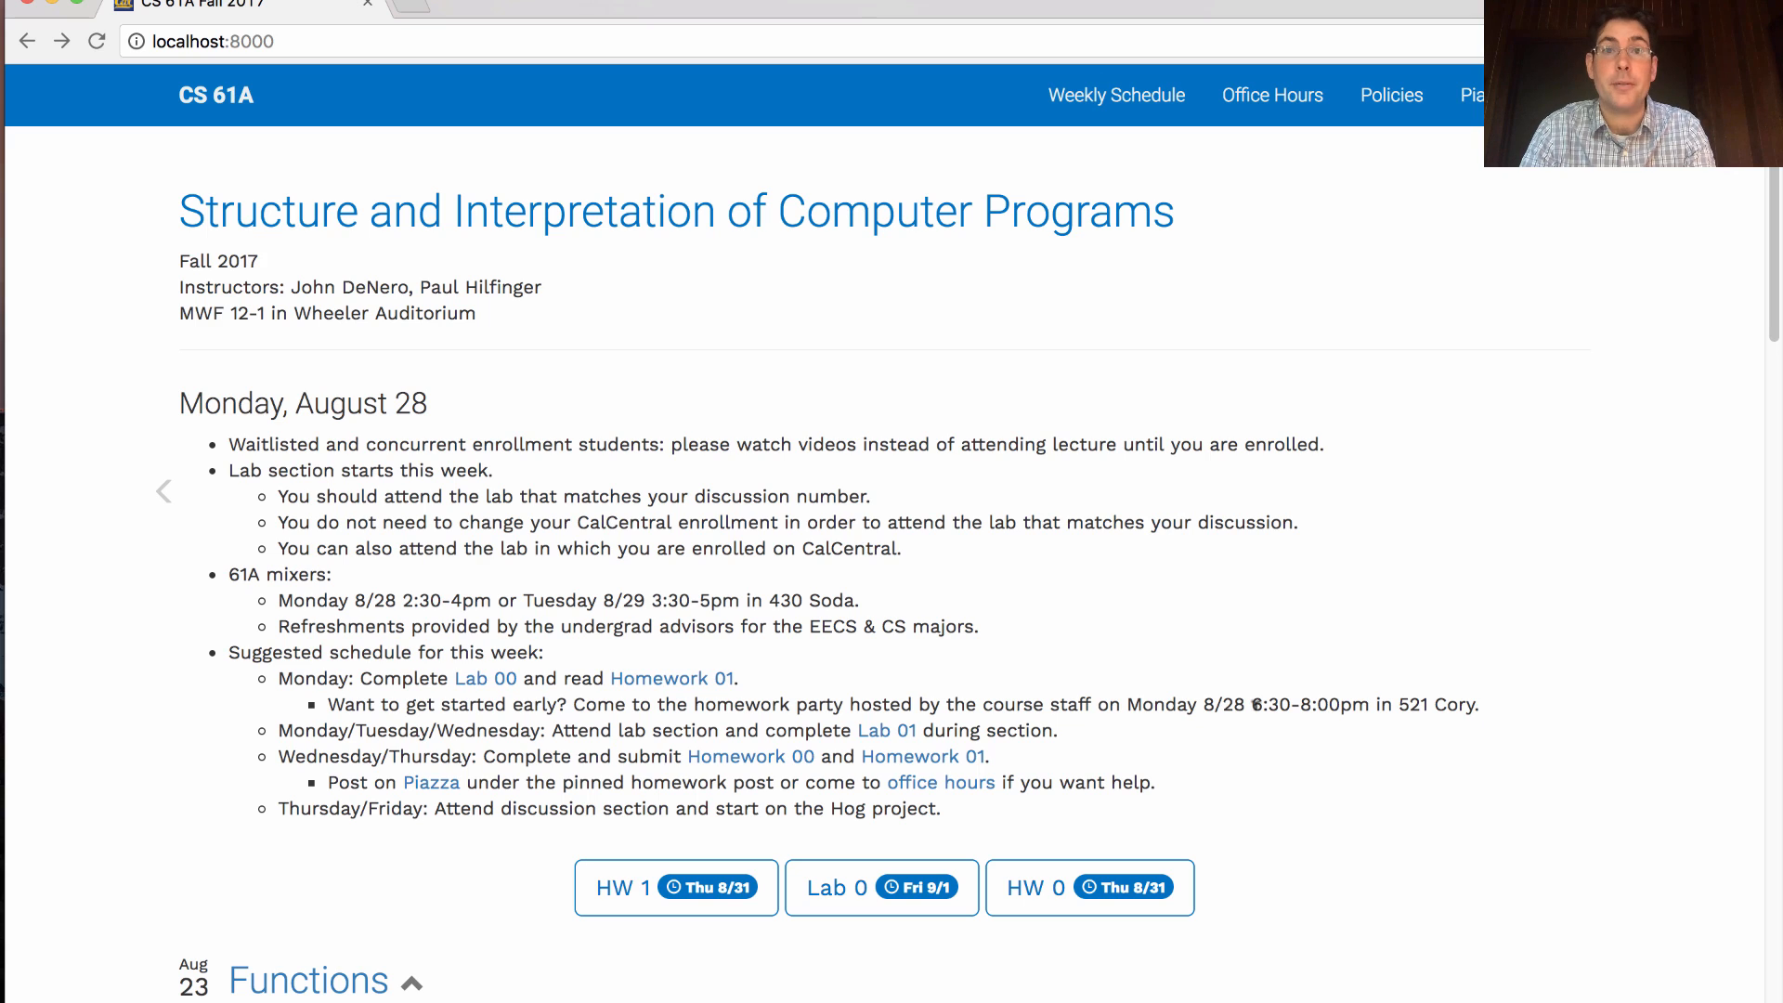
{"action": "mouse_move", "coordinate": [1245, 654]}
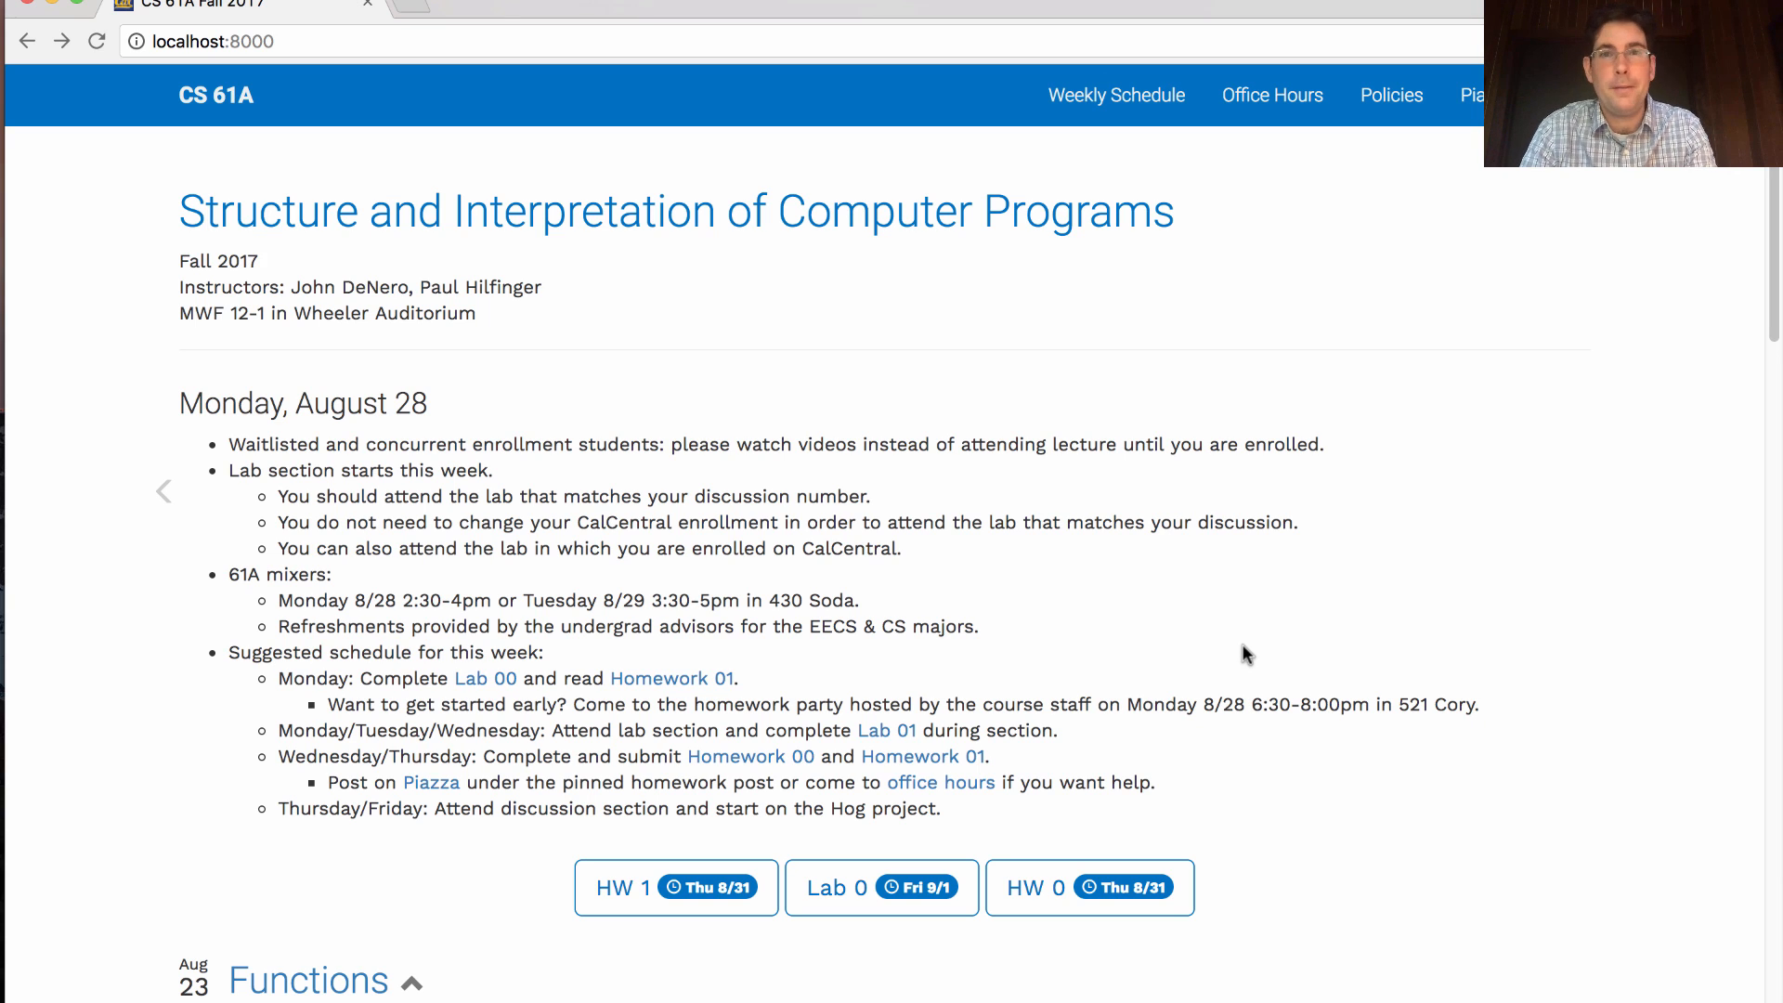